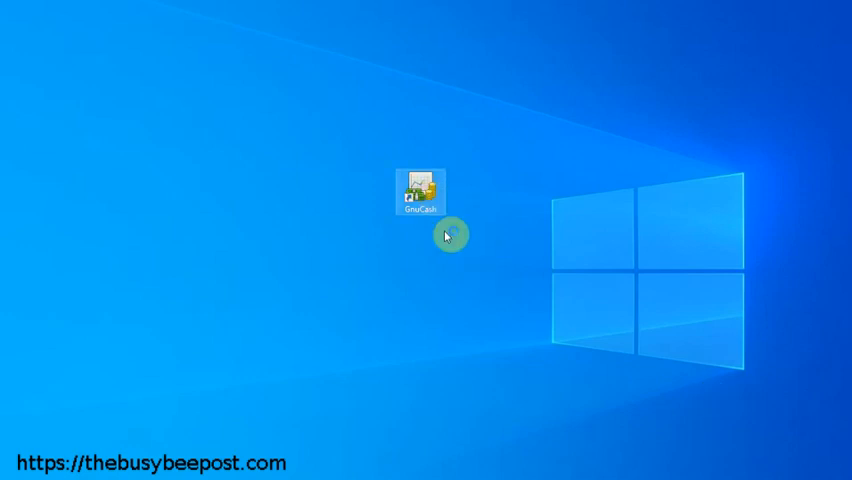
Download the GnuCash 5.3 installer via the Microsoft Windows 8/10/11 link on gnucash.org.
double_click(418, 190)
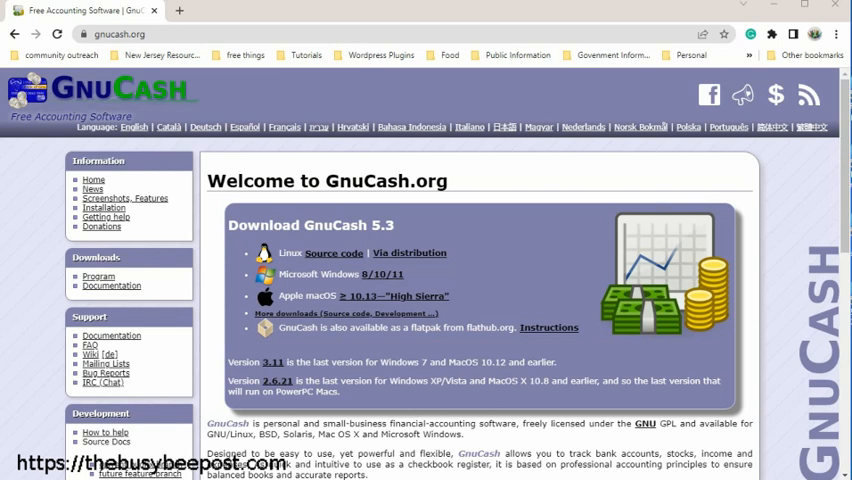
mouse_move(400, 285)
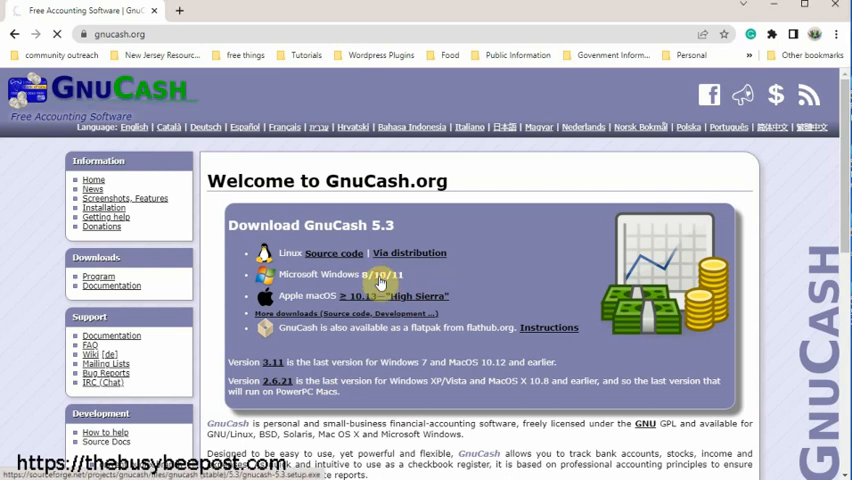
left_click(380, 274)
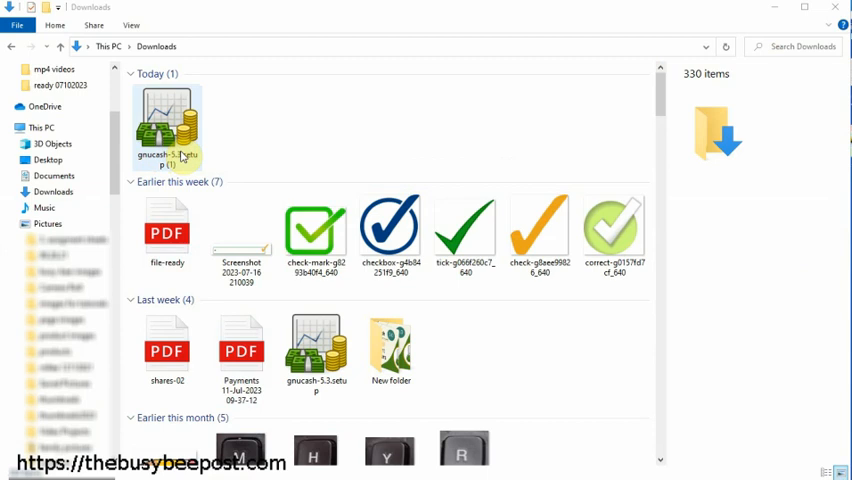
Run the gnucash-5.3 setup file listed under Today in the Downloads folder.
left_click(53, 191)
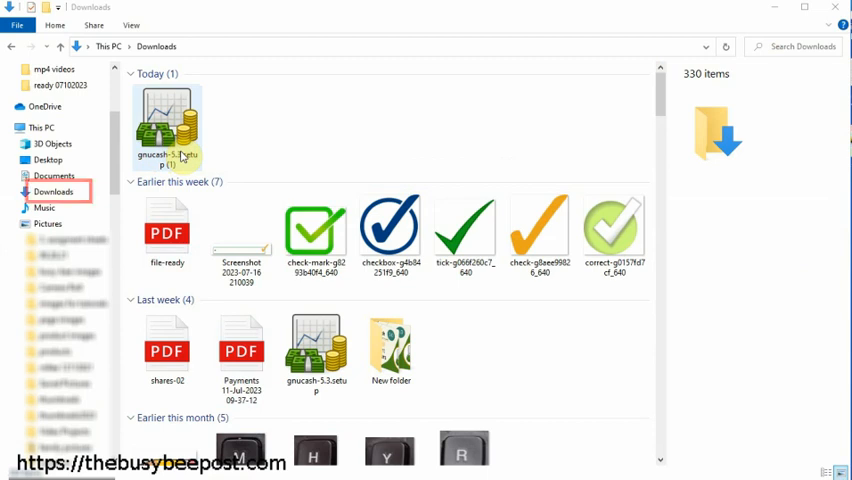
left_click(167, 125)
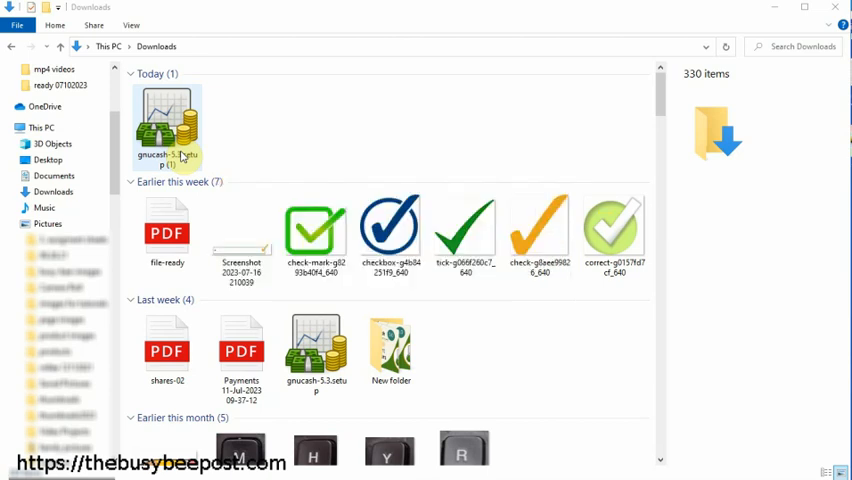
double_click(167, 130)
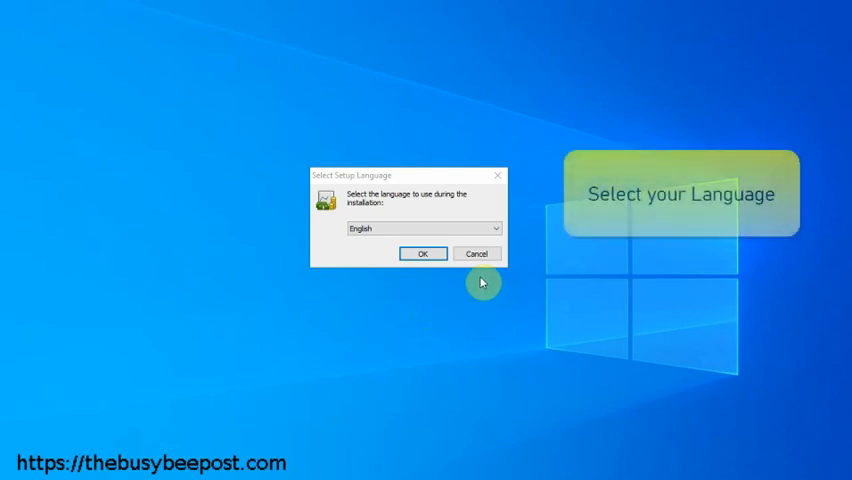
Confirm English as the setup language and pass the Information page.
left_click(494, 228)
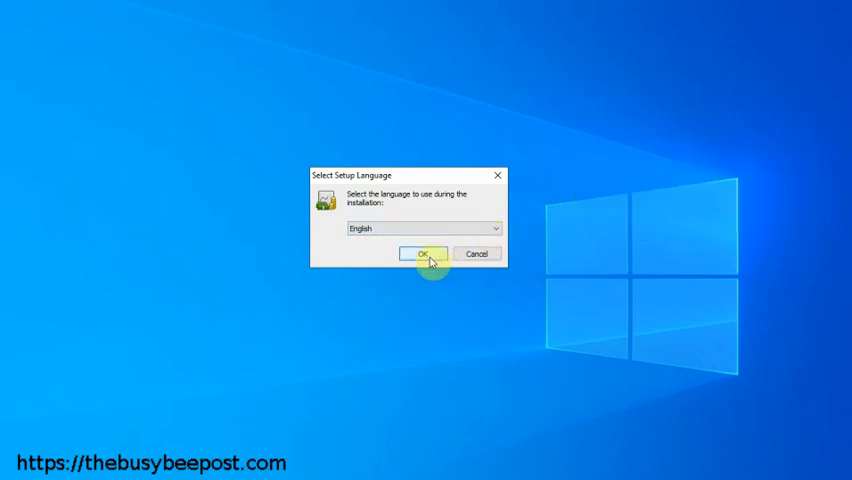
left_click(423, 253)
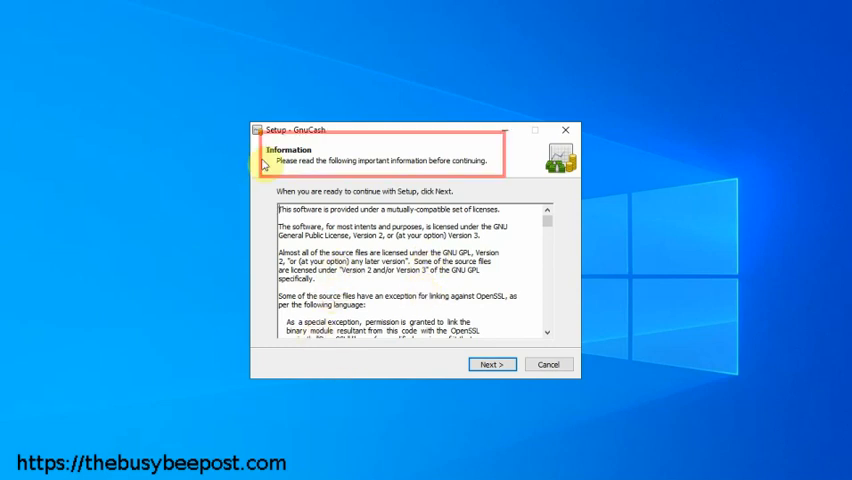
mouse_move(357, 401)
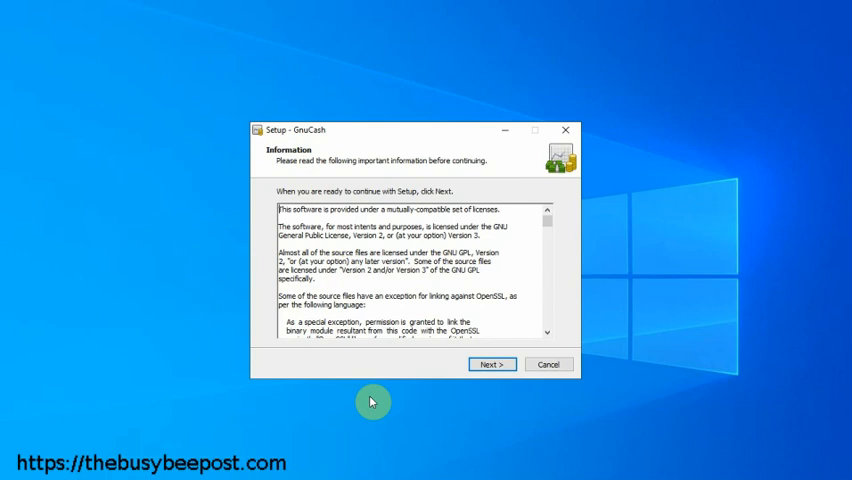
left_click(491, 364)
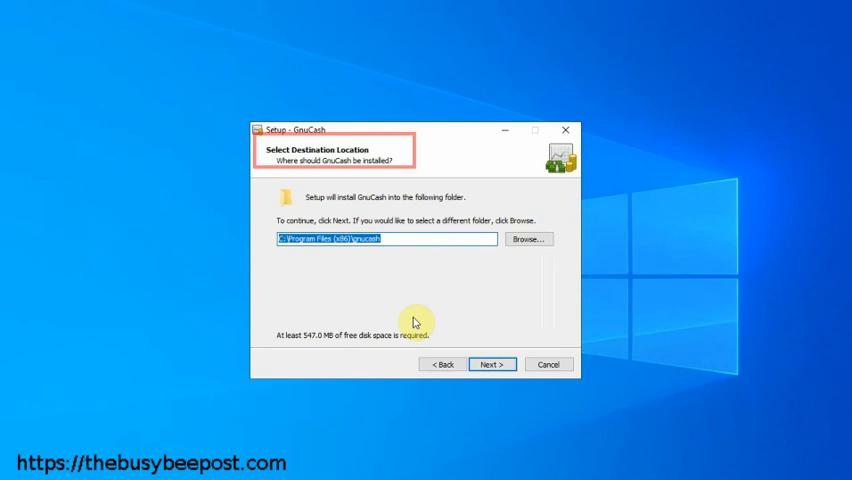
mouse_move(372, 257)
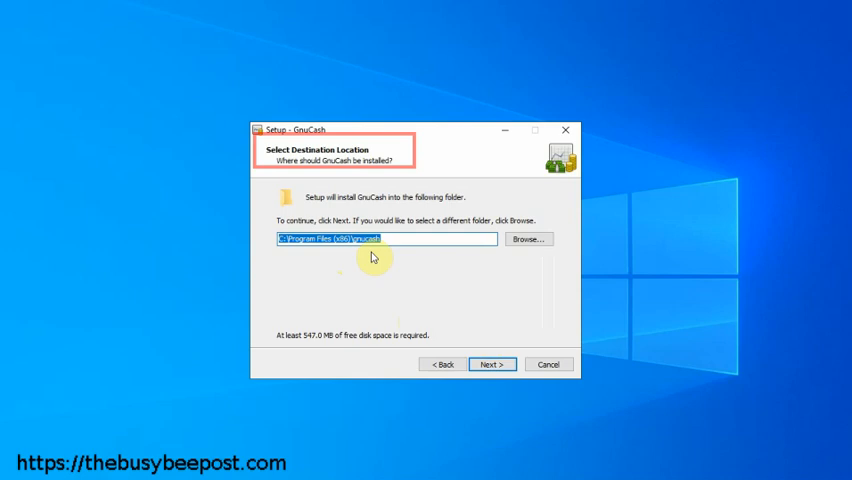
mouse_move(297, 170)
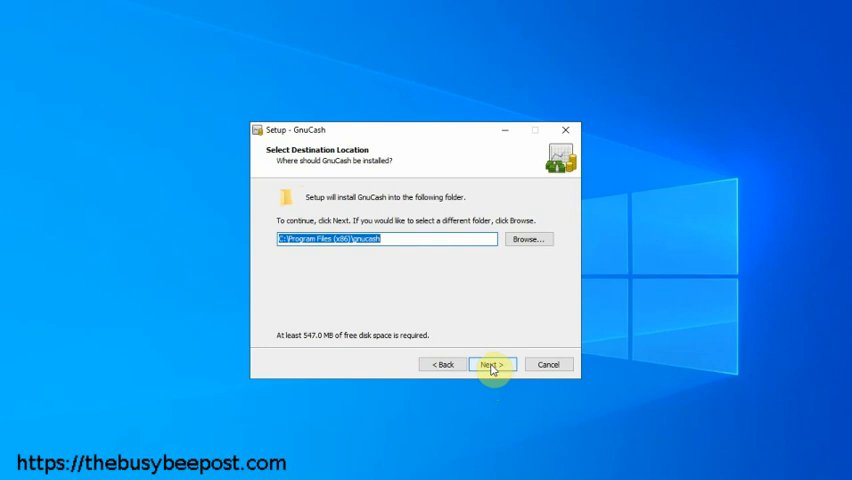
Keep C:\Program Files (x86)\gnucash as the install destination.
left_click(491, 364)
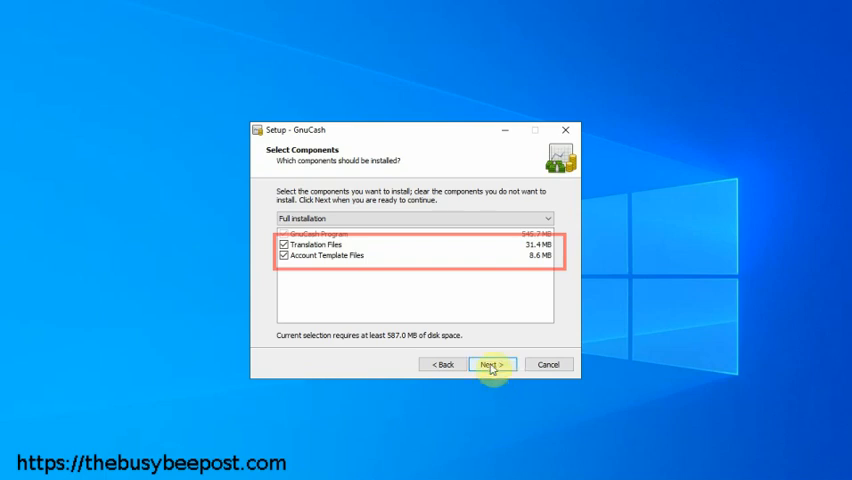
Accept full installation, the GnuCash Start Menu folder, and both desktop icon and start menu link.
left_click(491, 364)
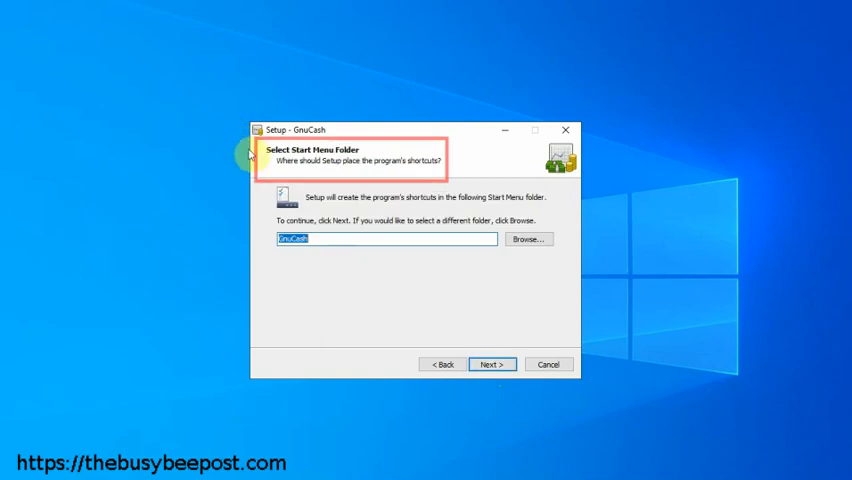
mouse_move(306, 343)
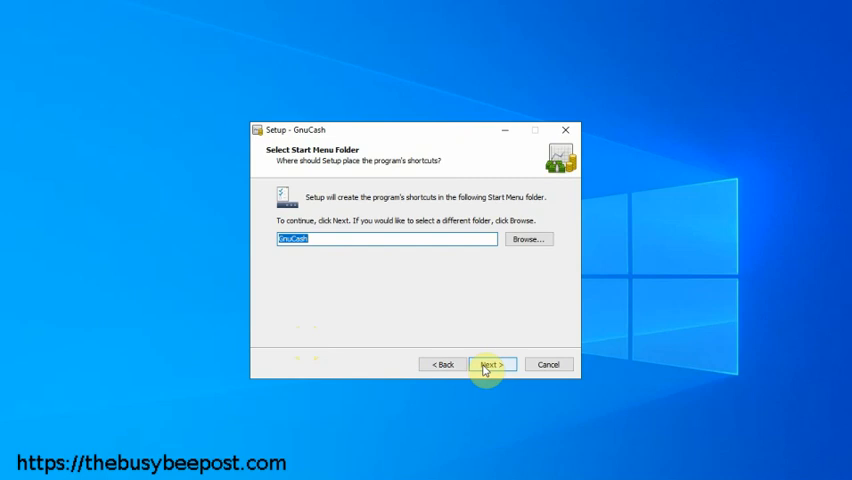
left_click(491, 363)
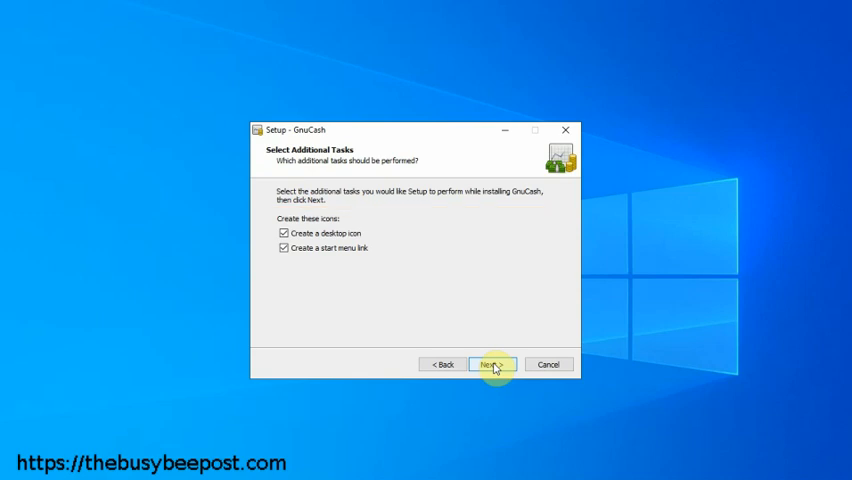
left_click(491, 364)
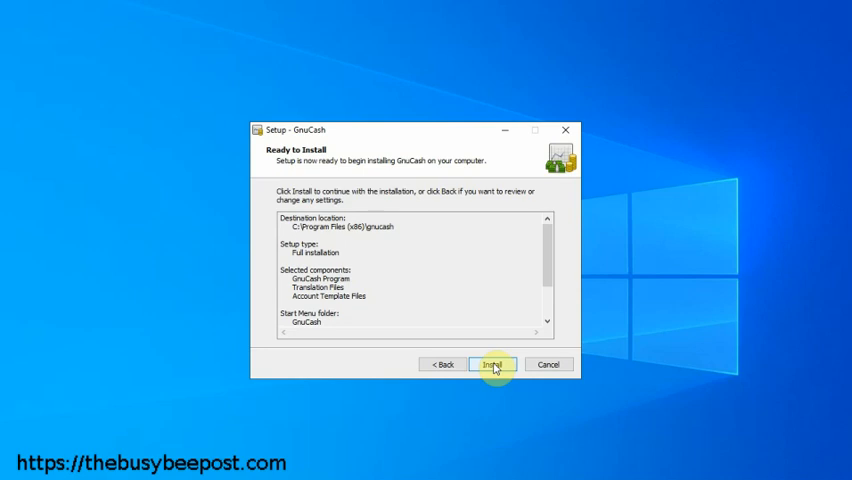
Install GnuCash from the Ready to Install page and finish the wizard.
left_click(491, 364)
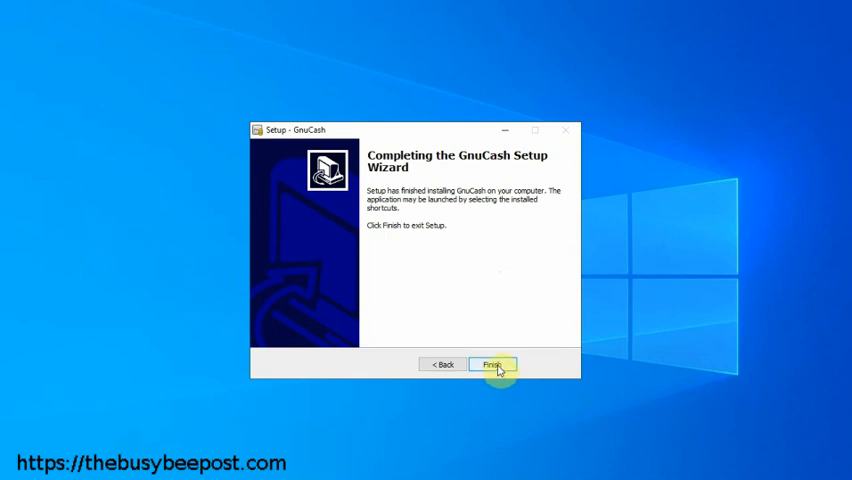
left_click(492, 364)
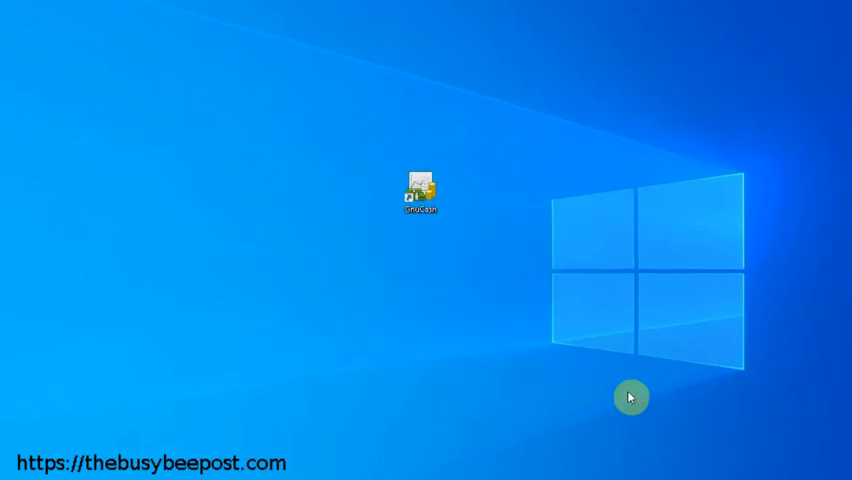
mouse_move(501, 305)
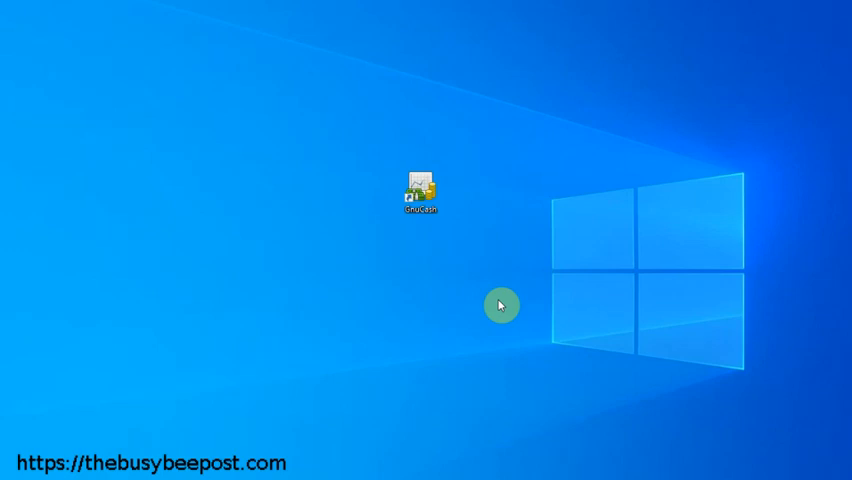
mouse_move(467, 279)
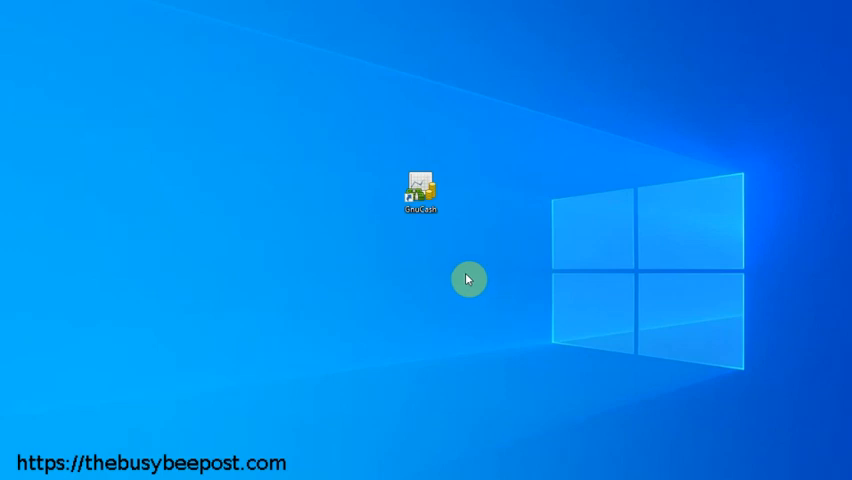